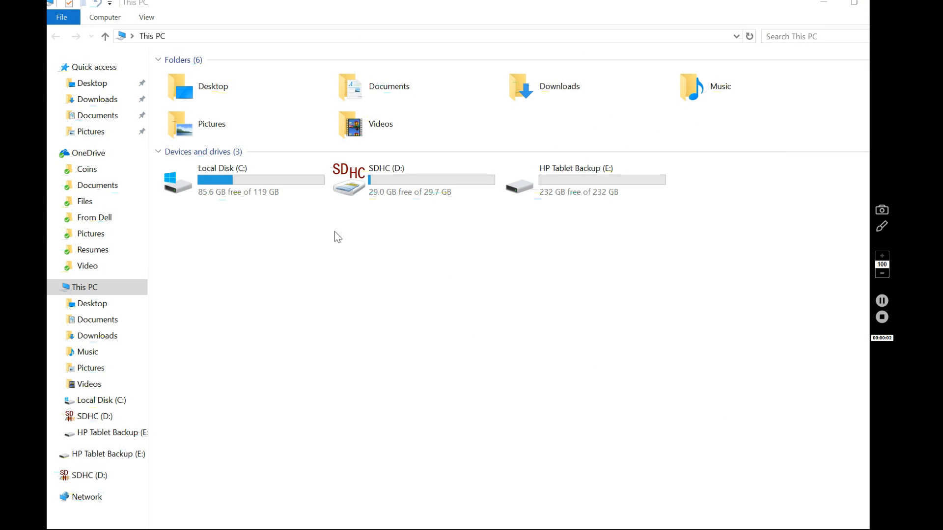
{"action": "mouse_move", "coordinate": [236, 208]}
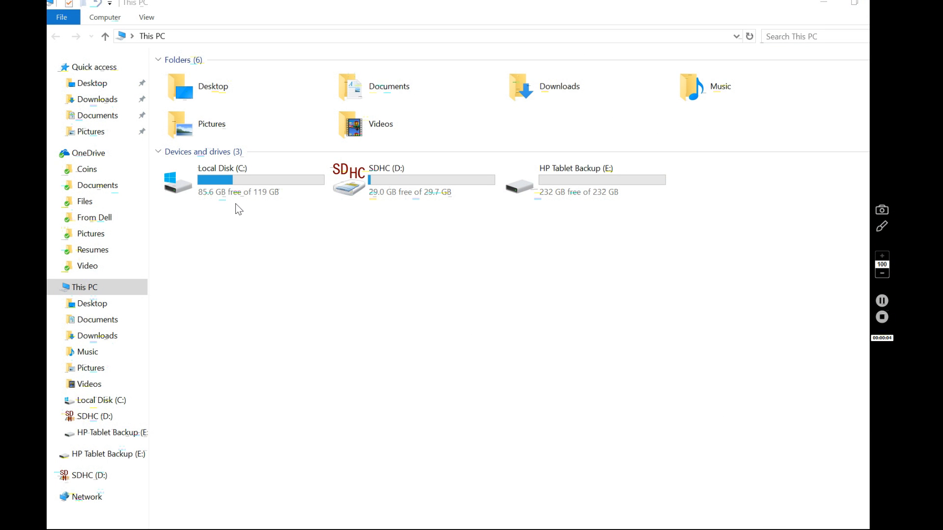
{"action": "mouse_move", "coordinate": [251, 209]}
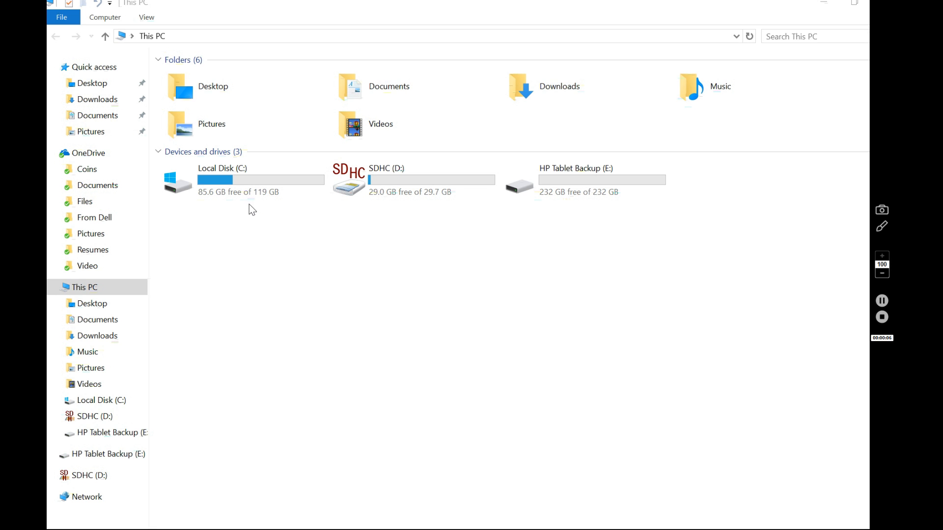
{"action": "mouse_move", "coordinate": [357, 243]}
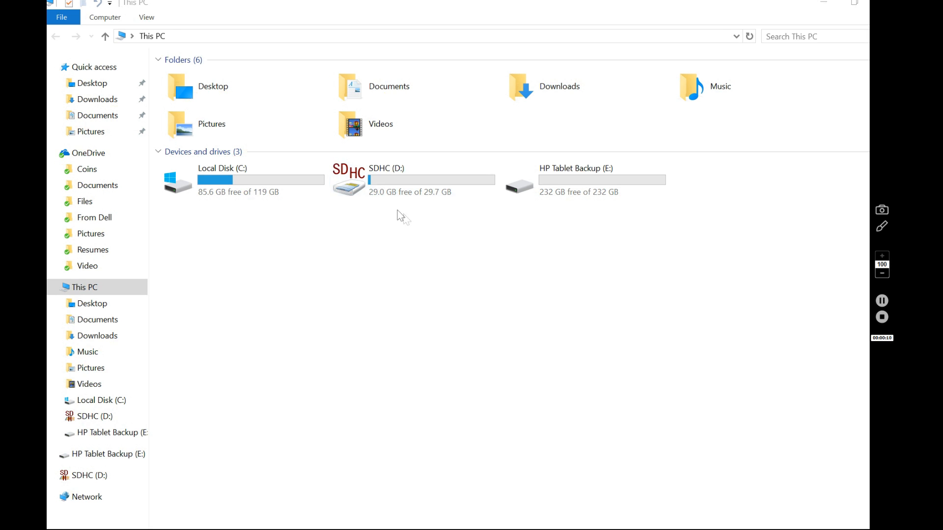
{"action": "mouse_move", "coordinate": [424, 219]}
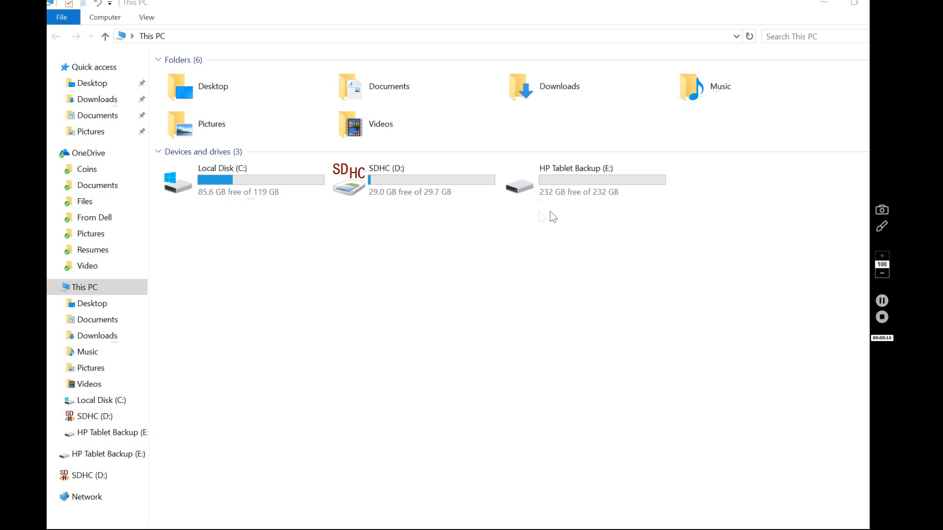
{"action": "mouse_move", "coordinate": [580, 213]}
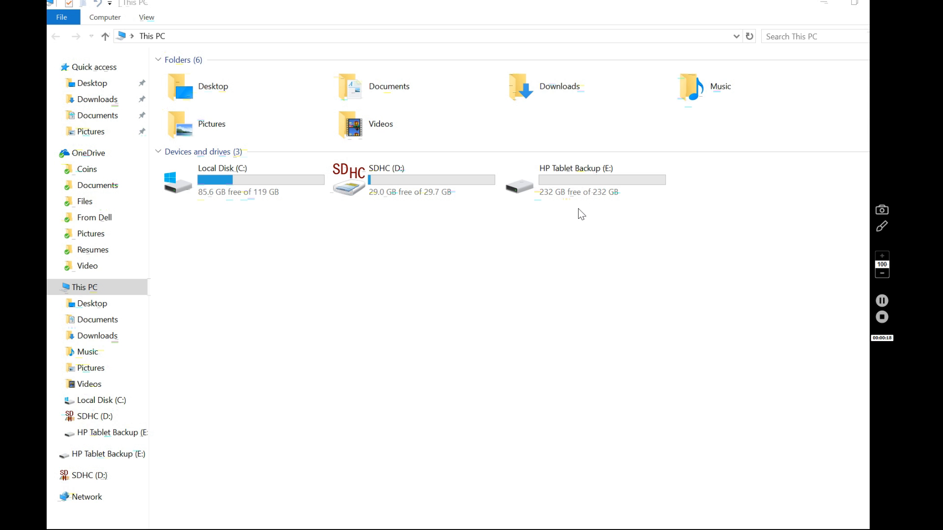
{"action": "mouse_move", "coordinate": [524, 218]}
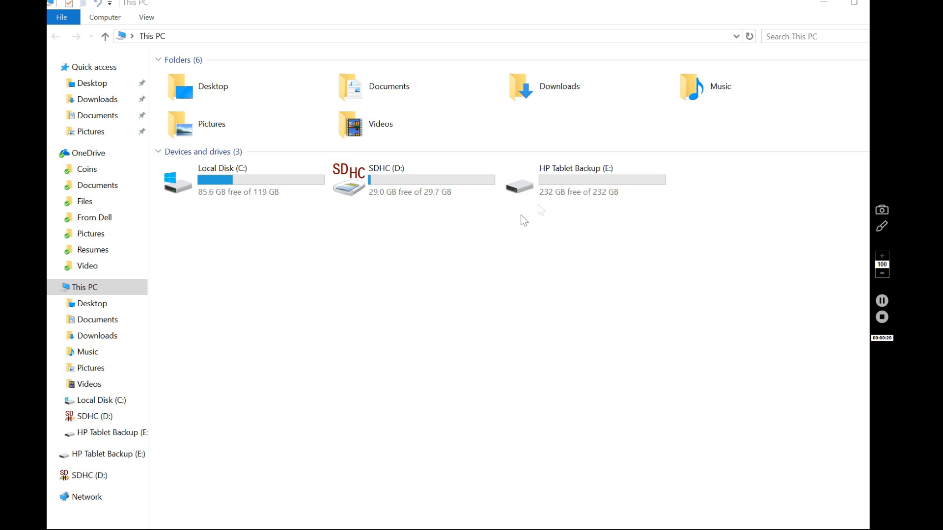
{"action": "mouse_move", "coordinate": [568, 219]}
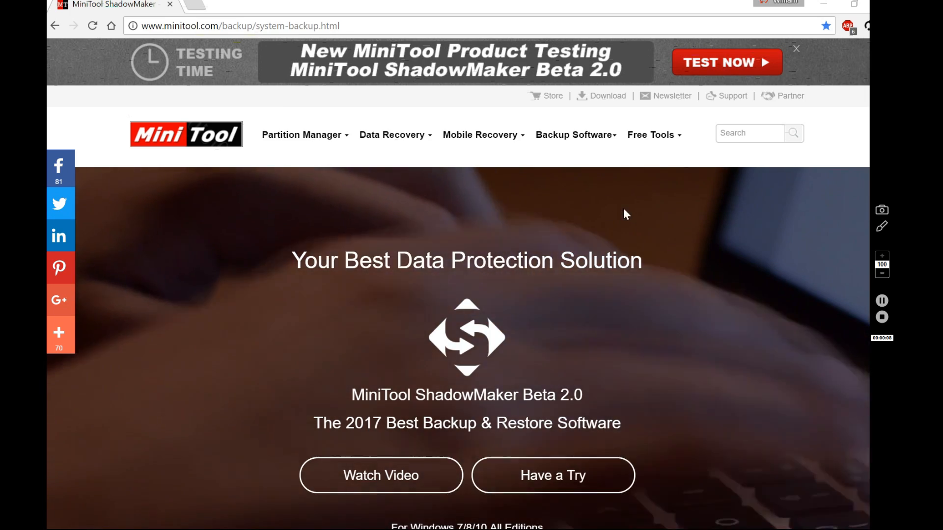
{"action": "mouse_move", "coordinate": [661, 235]}
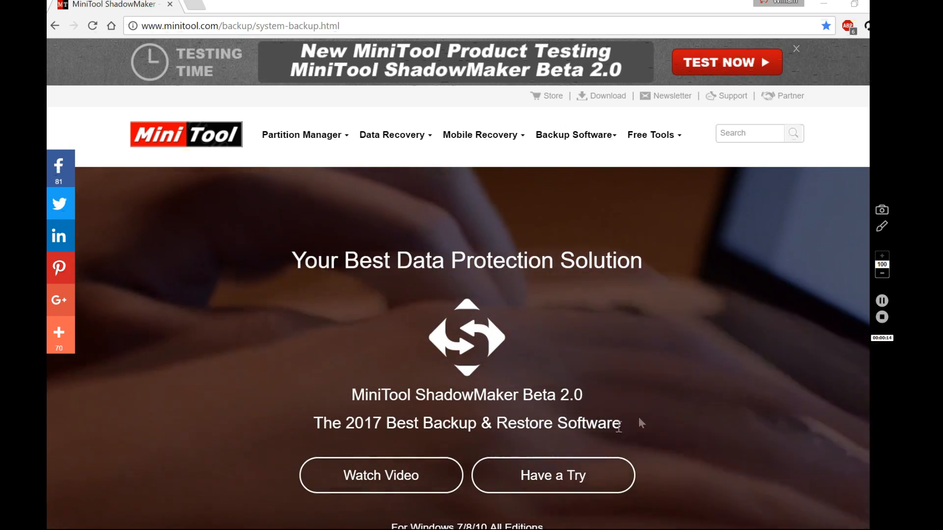
- Browse the MiniTool website's free tools list: Drive Copy, Drive Wipe, Partition Recovery, Email Recovery
{"action": "left_click", "coordinate": [650, 135]}
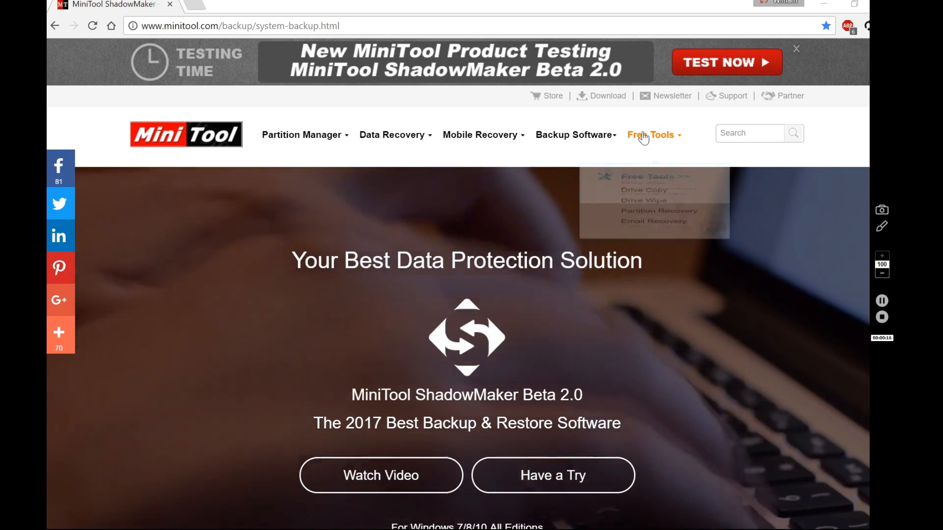
{"action": "mouse_move", "coordinate": [574, 135]}
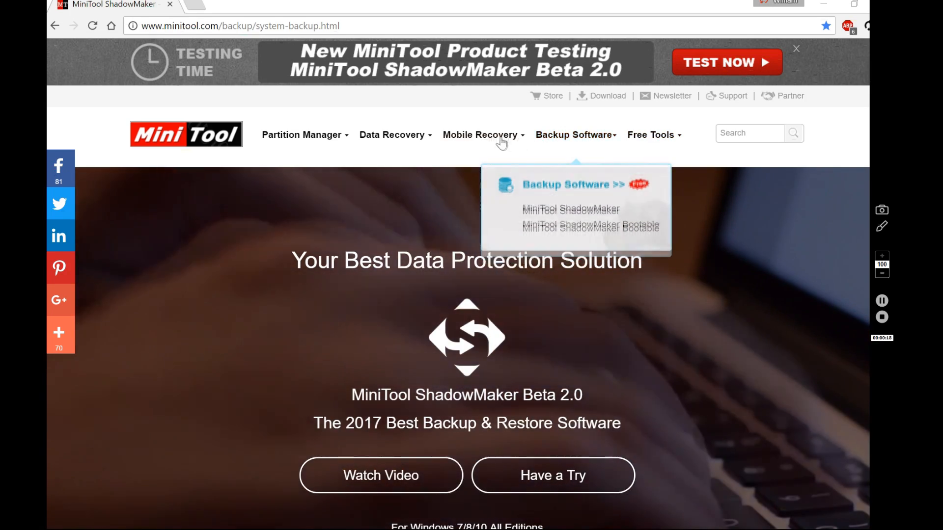
{"action": "mouse_move", "coordinate": [481, 135]}
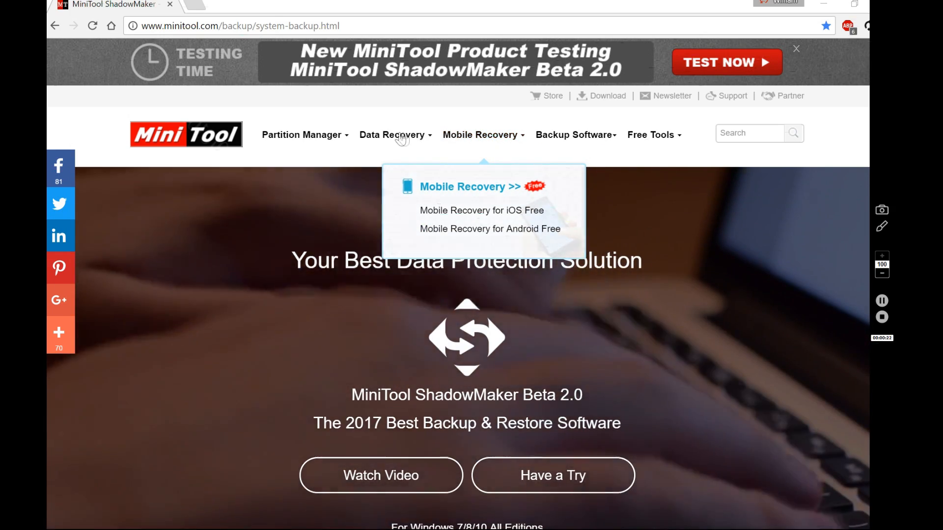
{"action": "mouse_move", "coordinate": [302, 134]}
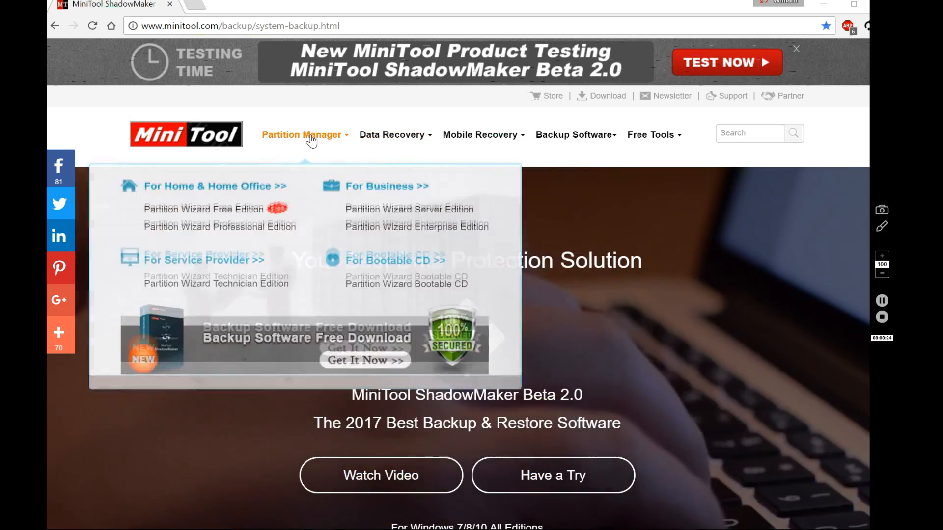
{"action": "mouse_move", "coordinate": [766, 319]}
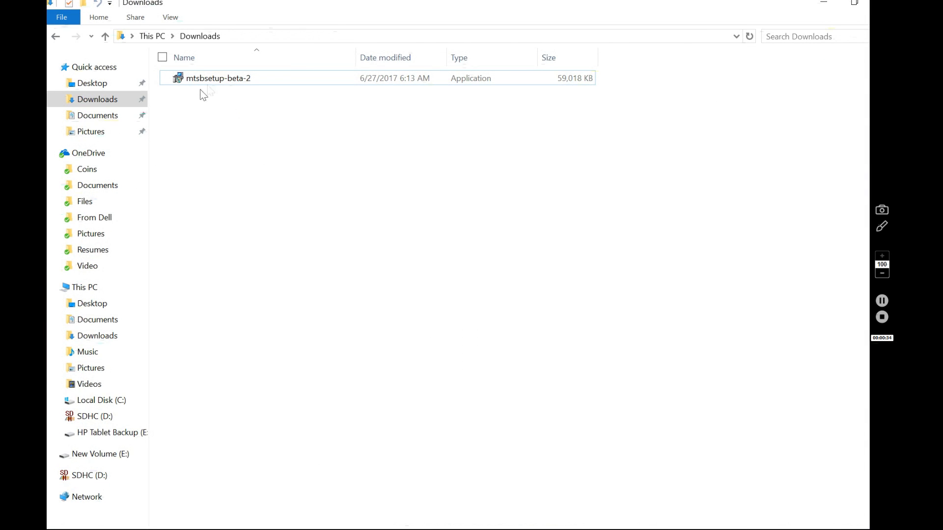
{"action": "mouse_move", "coordinate": [235, 98]}
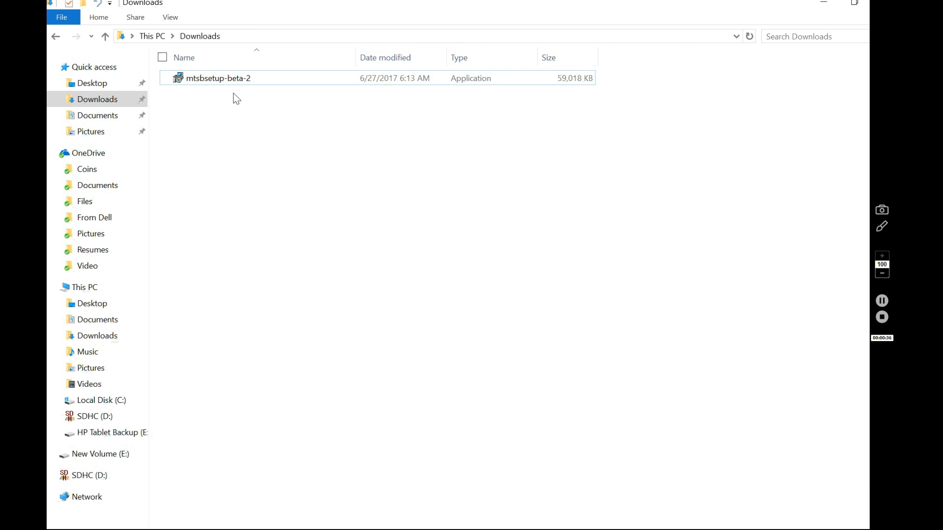
{"action": "mouse_move", "coordinate": [278, 138]}
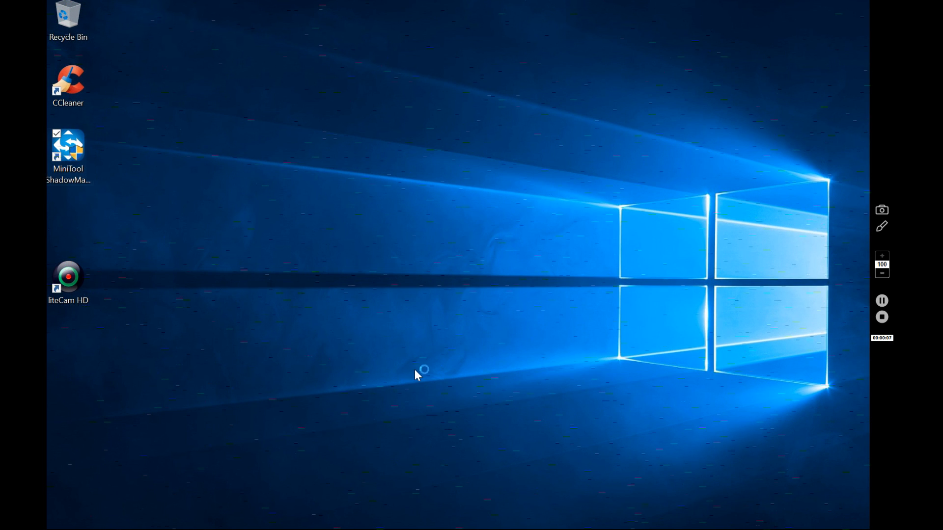
- Launch MiniTool ShadowMaker, connect to the local computer, and show the Tools page
{"action": "double_click", "coordinate": [68, 153]}
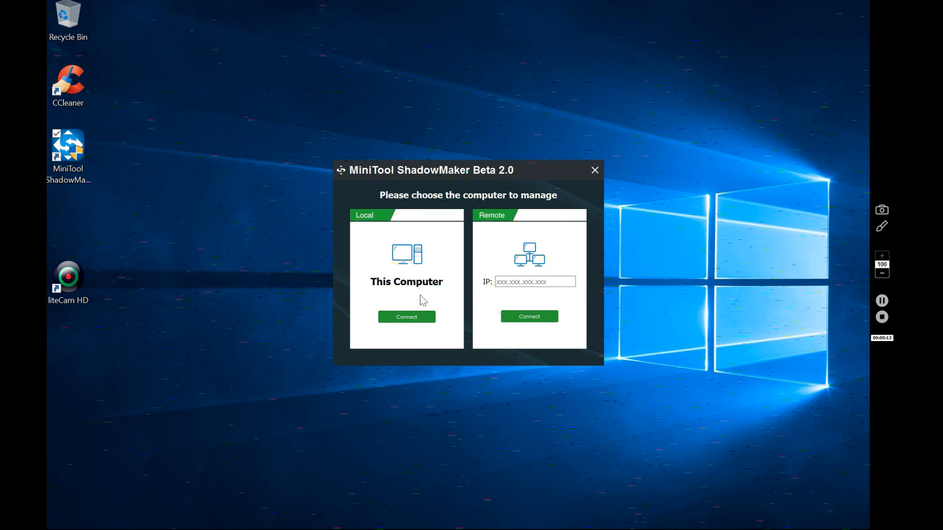
{"action": "left_click", "coordinate": [406, 316]}
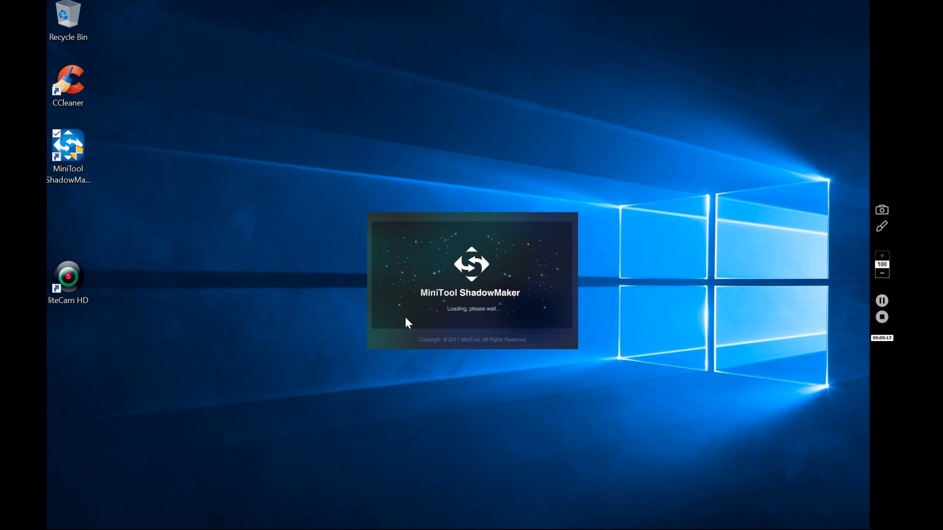
{"action": "mouse_move", "coordinate": [485, 381]}
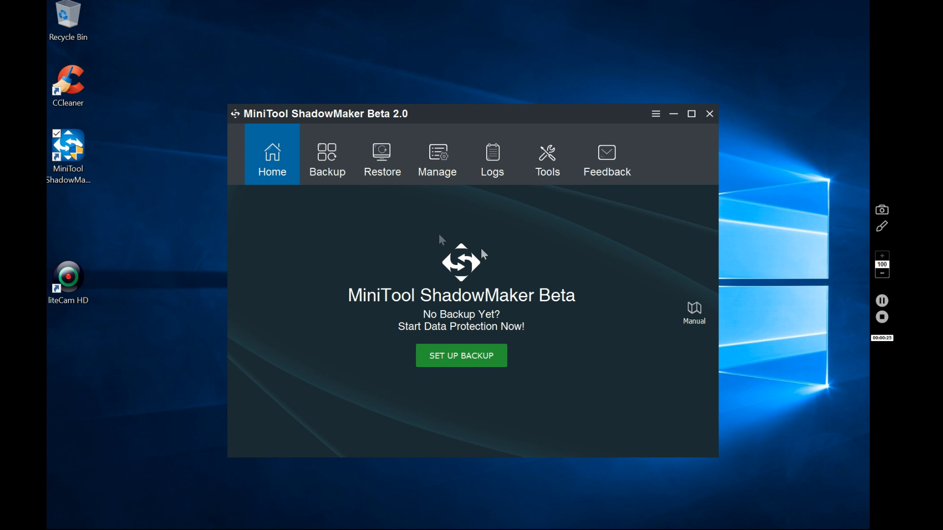
{"action": "left_click", "coordinate": [546, 157]}
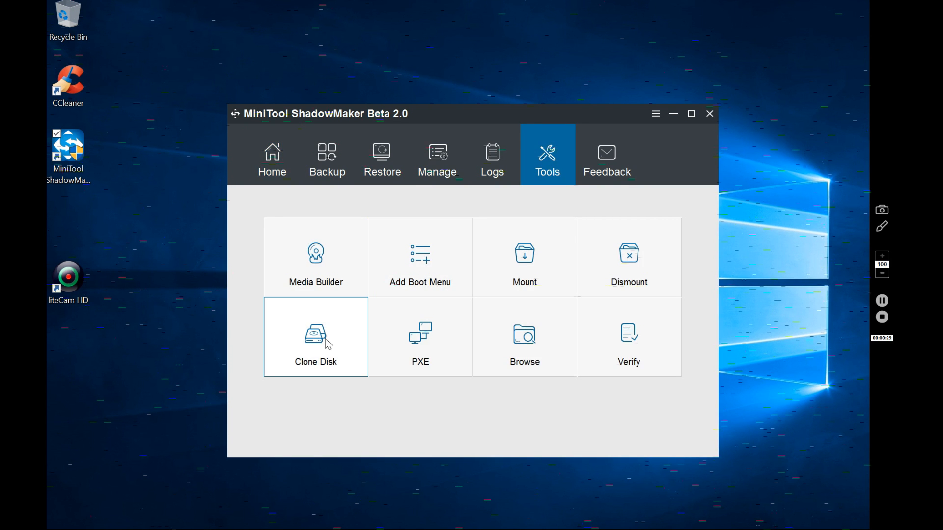
- Start Clone Disk and select '2 Disk 119.24 GB SanDisk' as the source disk
{"action": "left_click", "coordinate": [315, 337]}
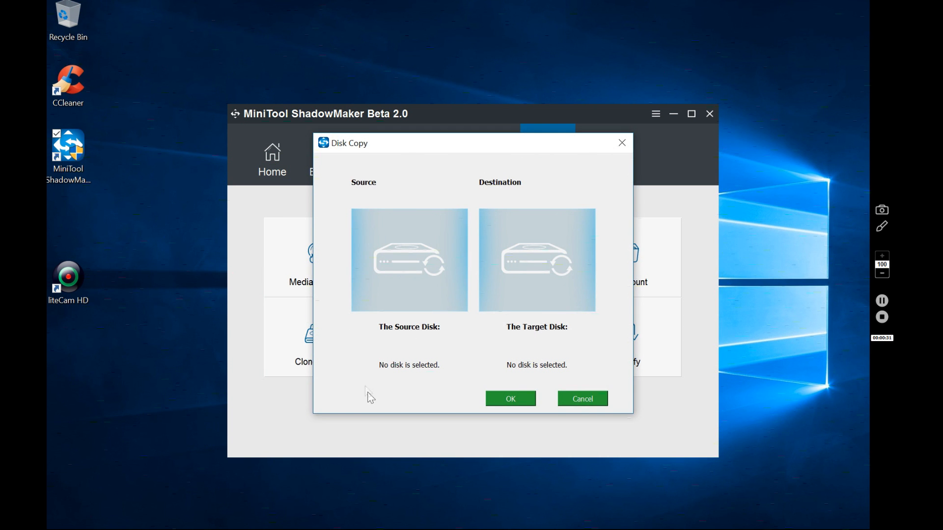
{"action": "left_click", "coordinate": [409, 260]}
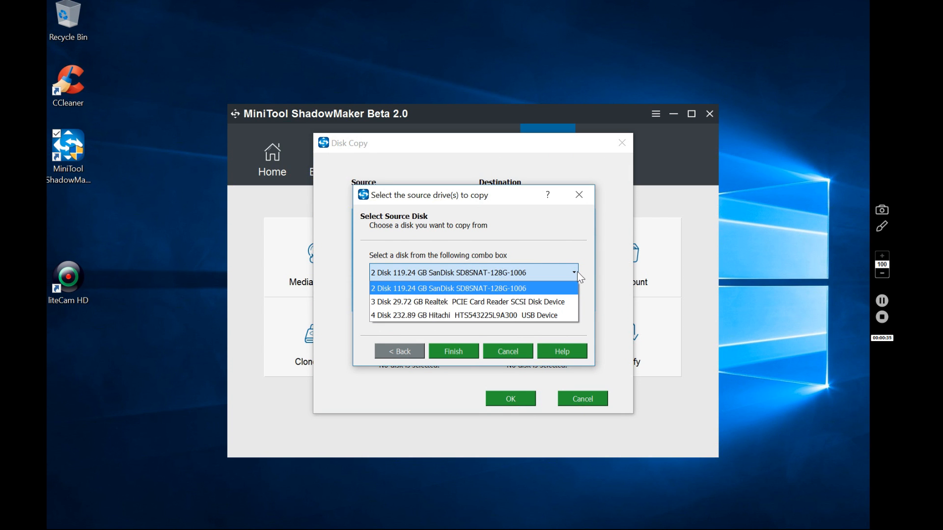
{"action": "mouse_move", "coordinate": [478, 280]}
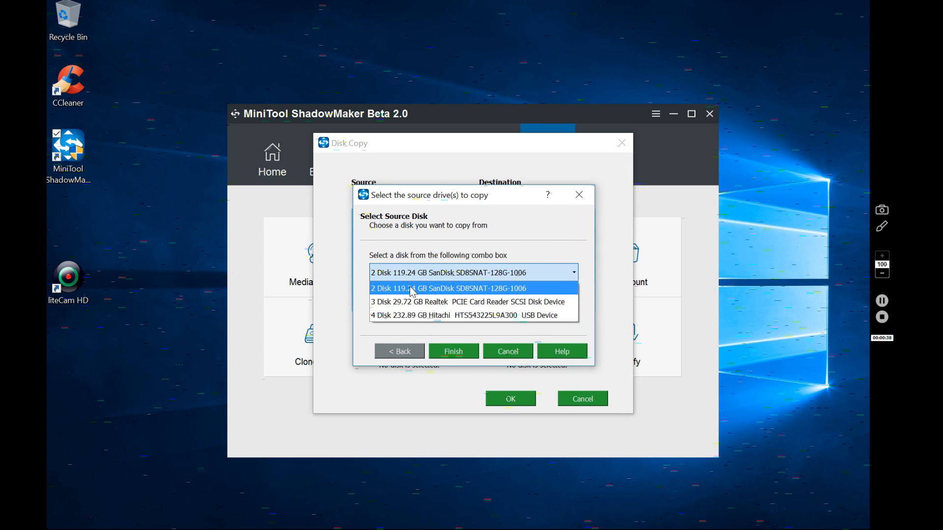
{"action": "left_click", "coordinate": [449, 288]}
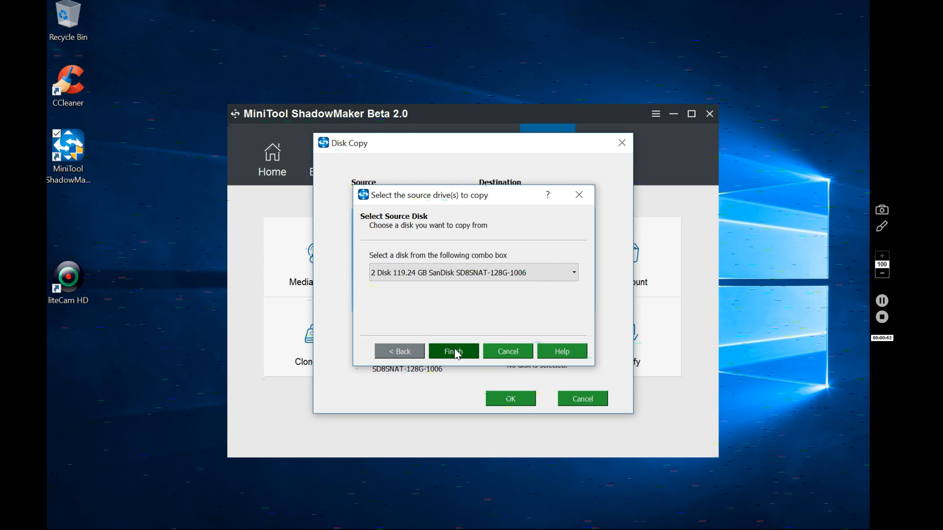
{"action": "left_click", "coordinate": [453, 351]}
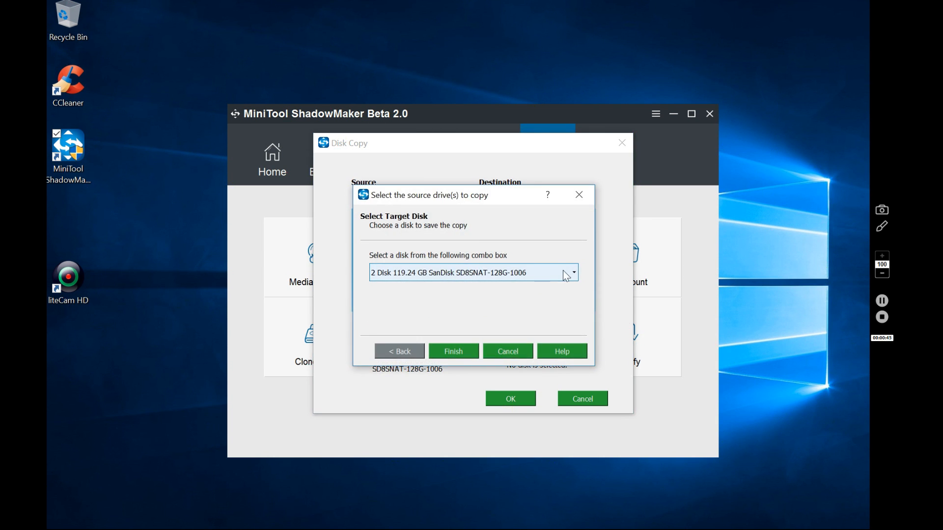
- Choose '4 Disk 232.89 GB Hitachi USB Device' as the target and start the disk copy
{"action": "left_click", "coordinate": [571, 273]}
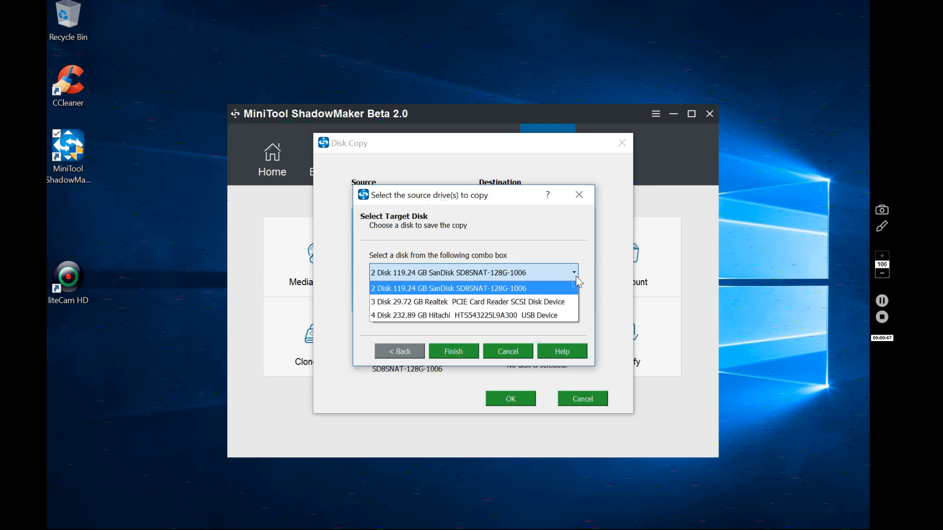
{"action": "left_click", "coordinate": [464, 315]}
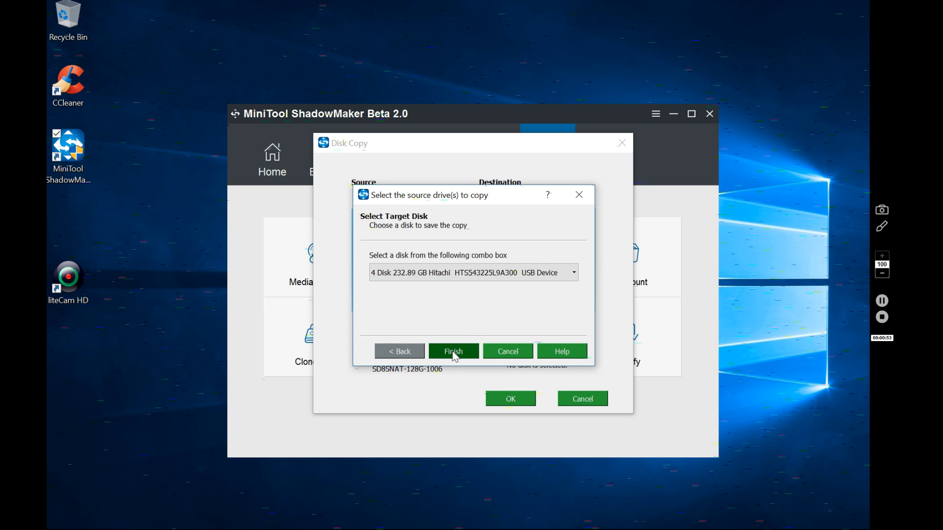
{"action": "left_click", "coordinate": [453, 351]}
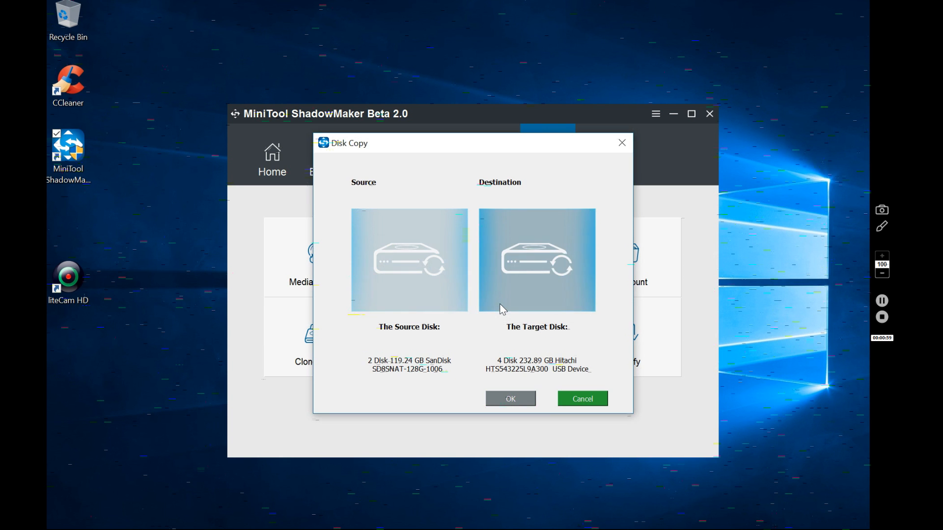
{"action": "mouse_move", "coordinate": [615, 334]}
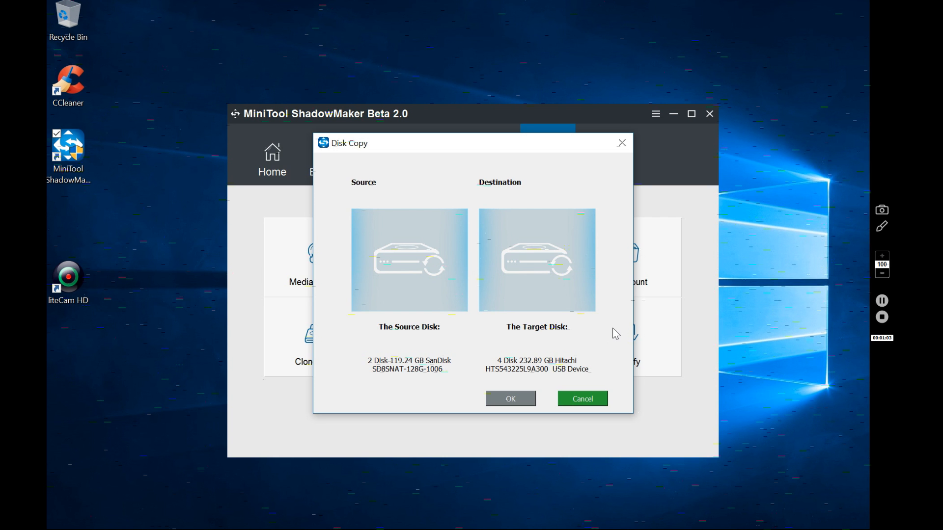
{"action": "left_click", "coordinate": [509, 398]}
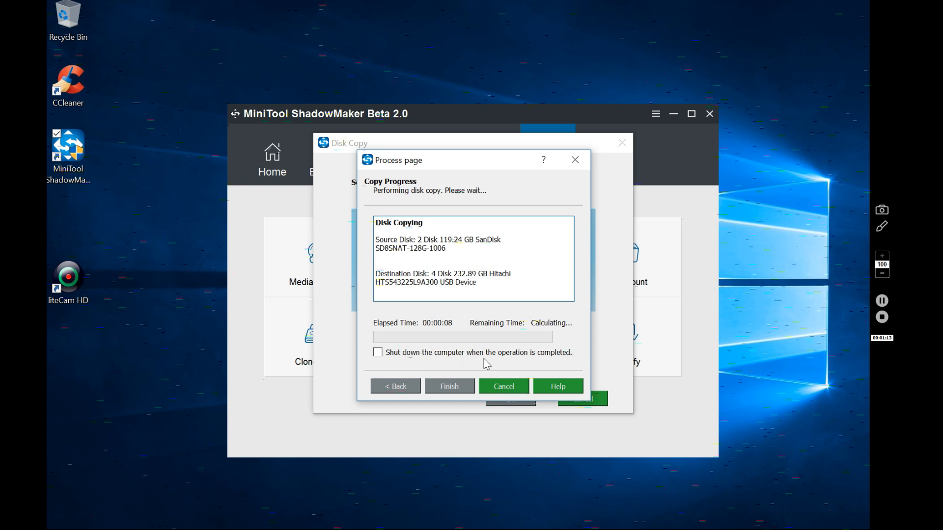
{"action": "mouse_move", "coordinate": [476, 444]}
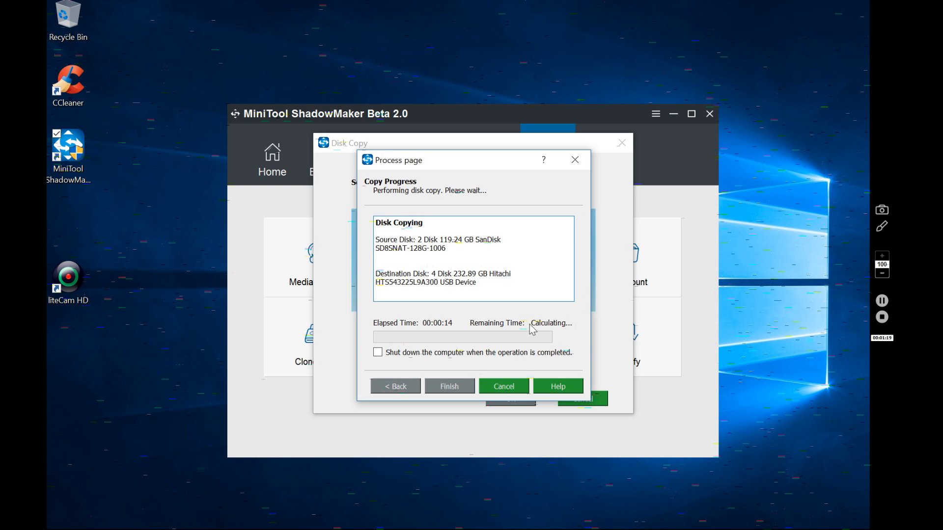
{"action": "mouse_move", "coordinate": [574, 310]}
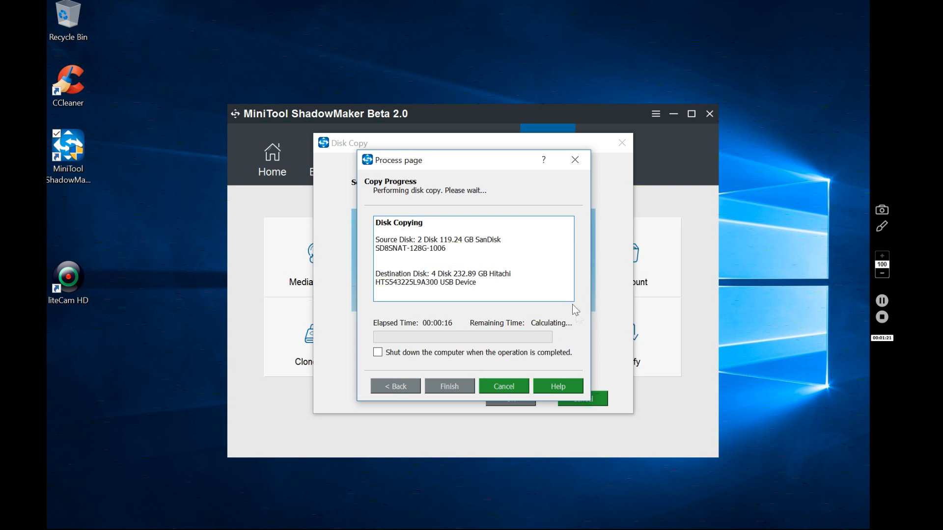
{"action": "mouse_move", "coordinate": [574, 342]}
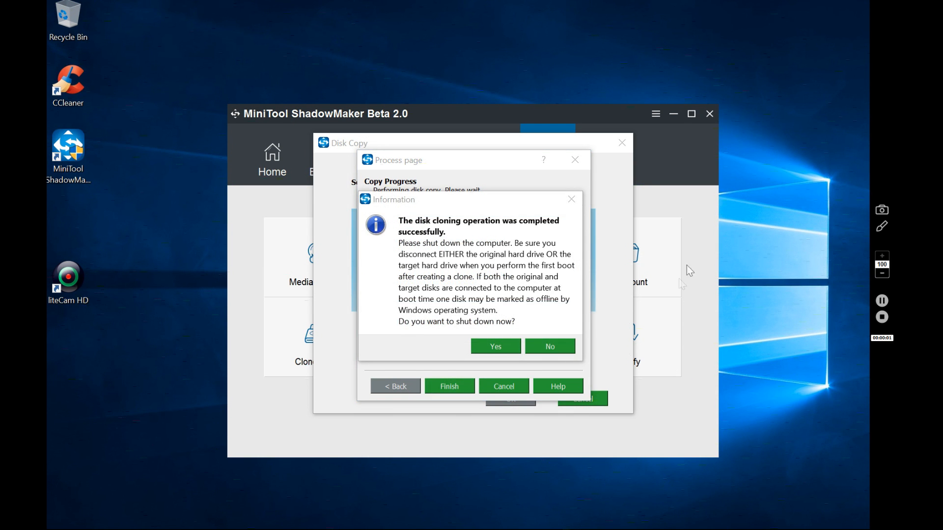
{"action": "mouse_move", "coordinate": [690, 316]}
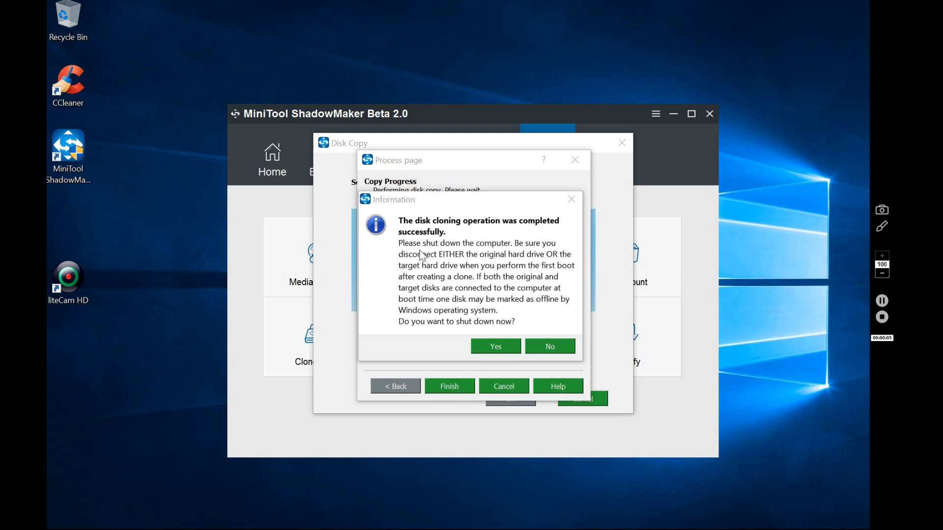
{"action": "mouse_move", "coordinate": [492, 290]}
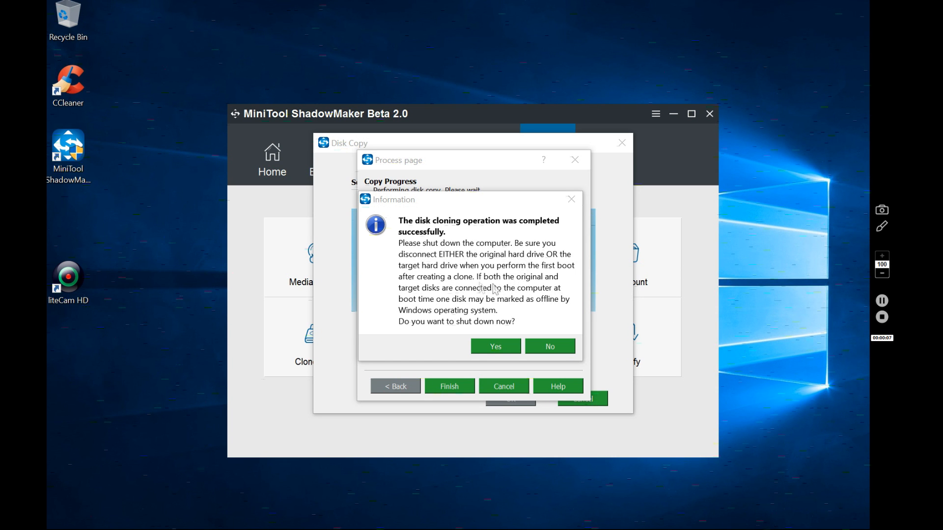
{"action": "mouse_move", "coordinate": [516, 274]}
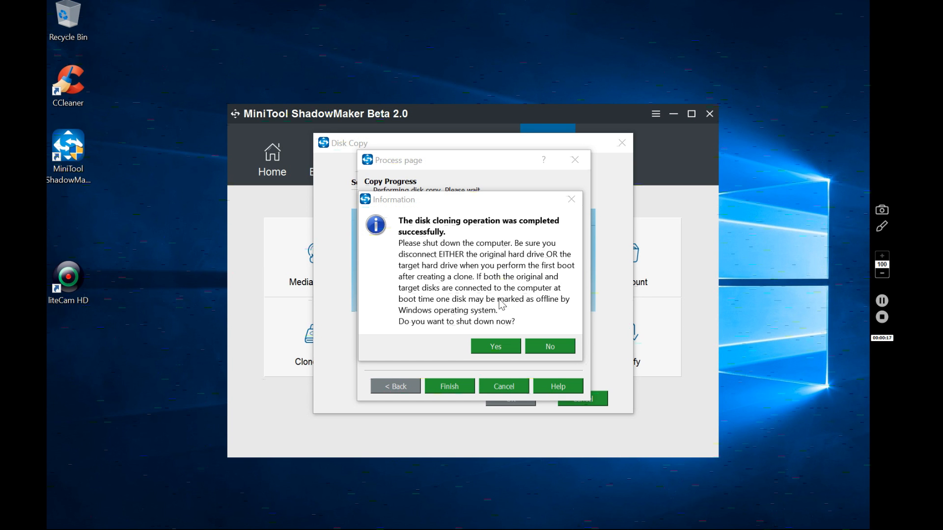
{"action": "mouse_move", "coordinate": [469, 334]}
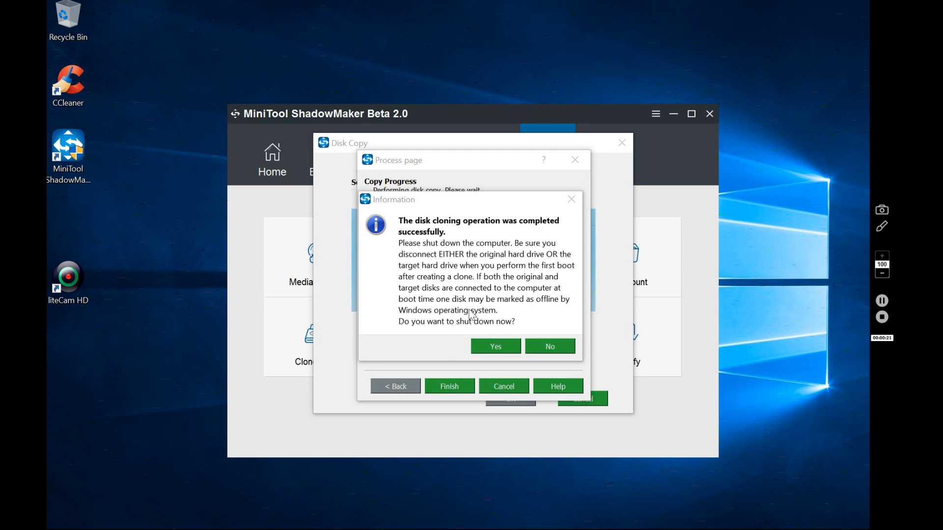
- Decline shutdown, finish the completed disk copy, and close MiniTool ShadowMaker
{"action": "left_click", "coordinate": [549, 346]}
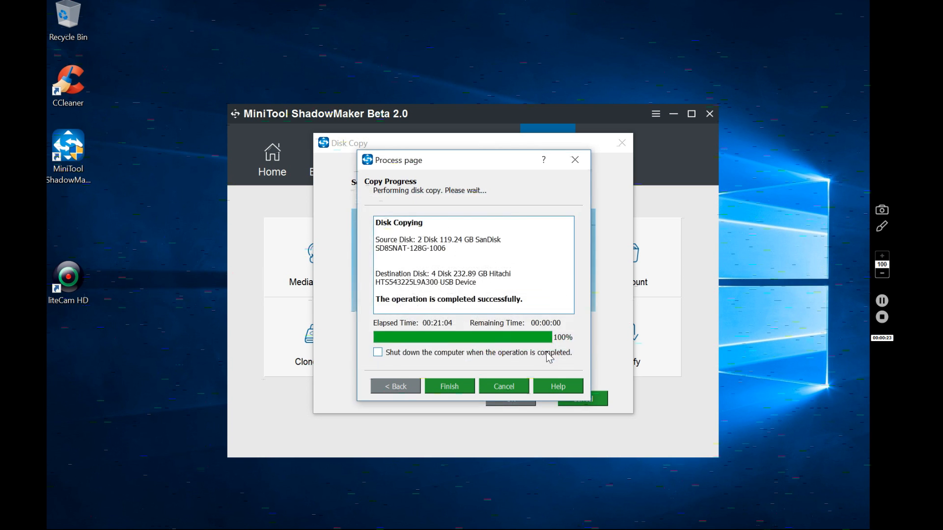
{"action": "left_click", "coordinate": [448, 386]}
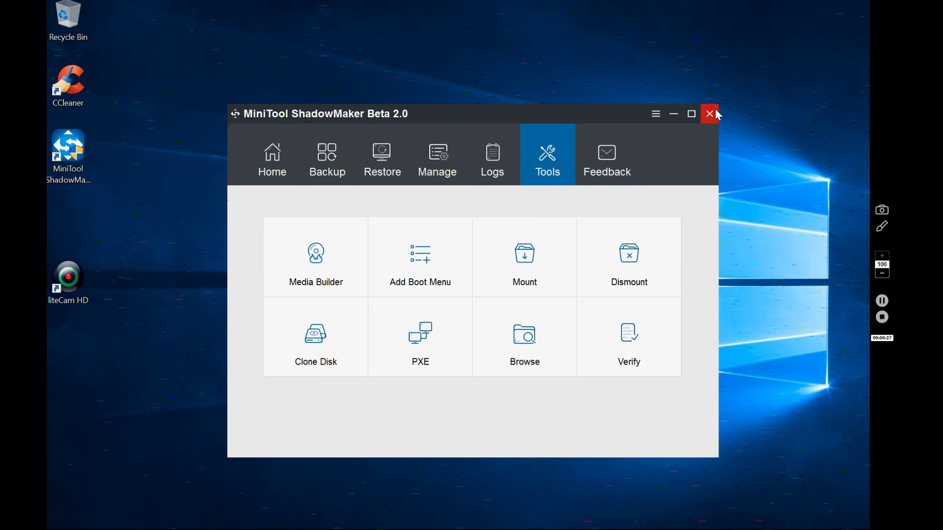
{"action": "left_click", "coordinate": [710, 113]}
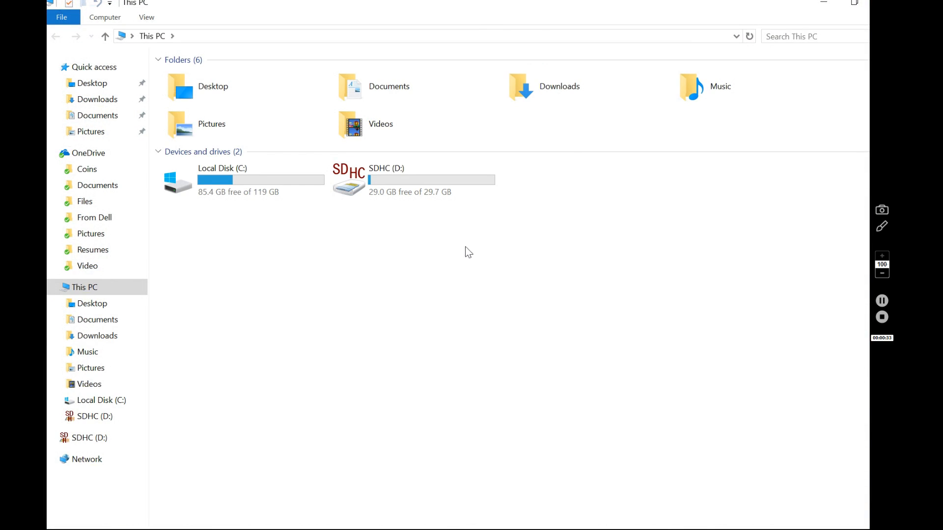
{"action": "mouse_move", "coordinate": [696, 184]}
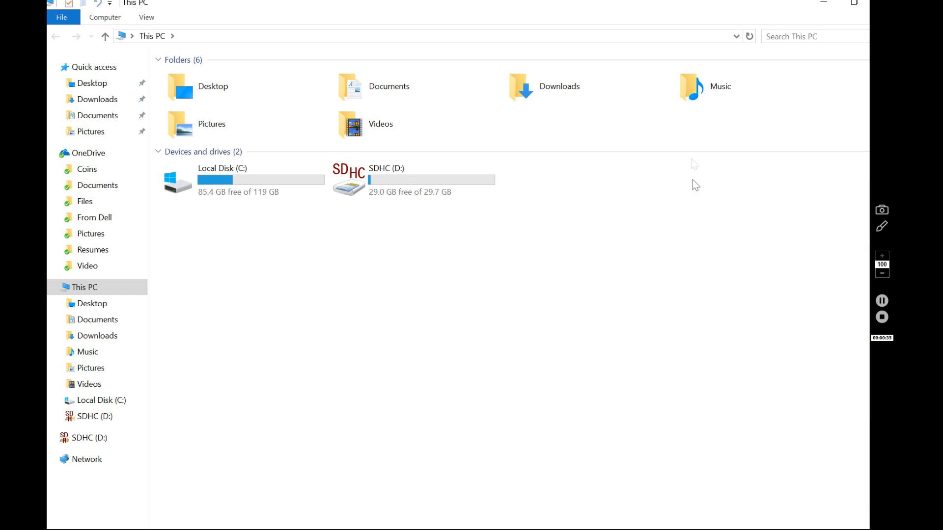
{"action": "mouse_move", "coordinate": [627, 284]}
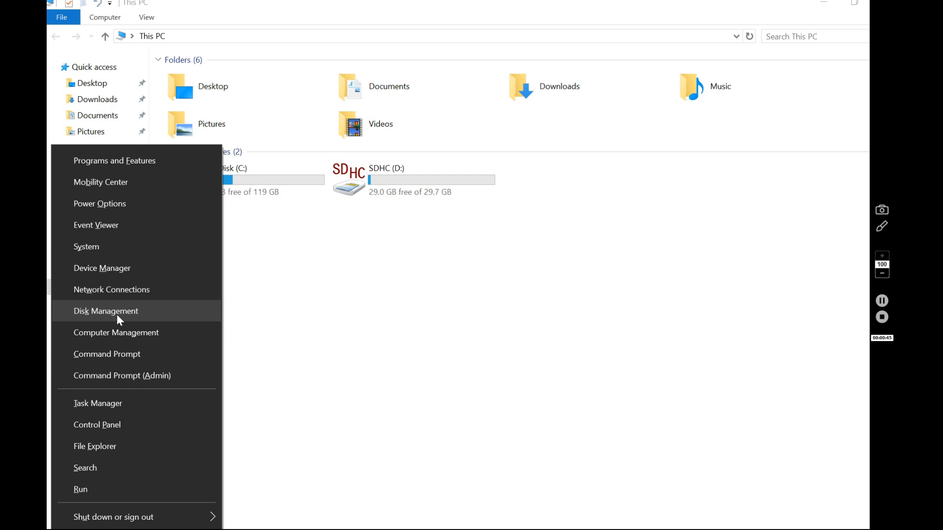
- Open Disk Management and scroll the disk pane down to offline Disk 2 (232.89 GB)
{"action": "left_click", "coordinate": [106, 311]}
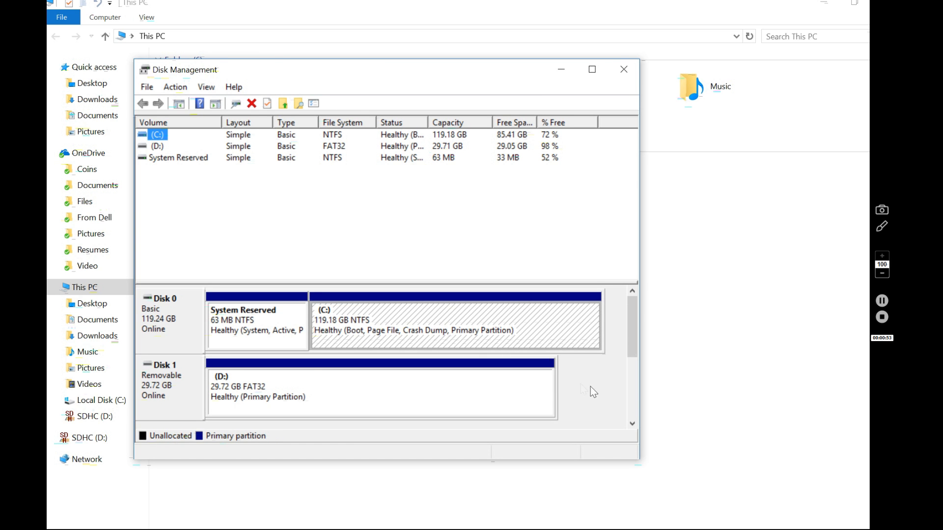
{"action": "scroll", "scroll_direction": "down", "scroll_amount": 3}
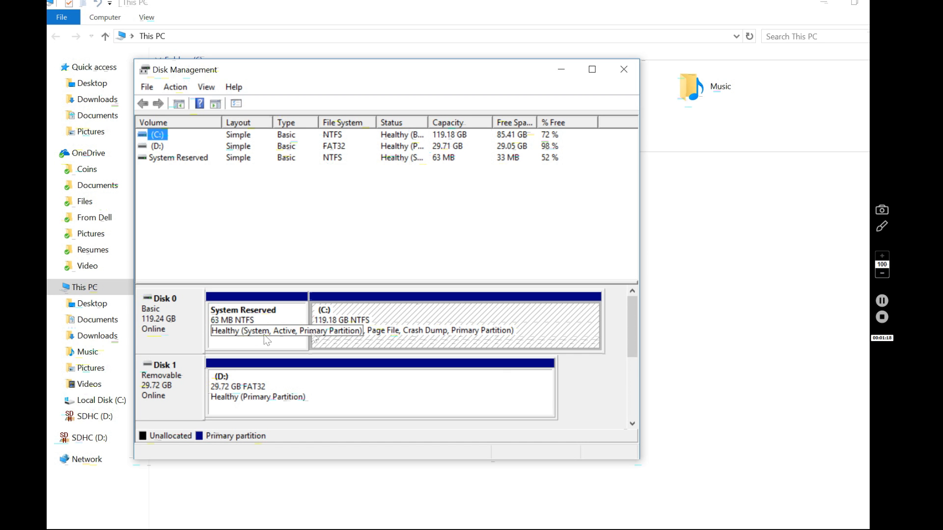
{"action": "scroll", "scroll_direction": "down", "scroll_amount": 3}
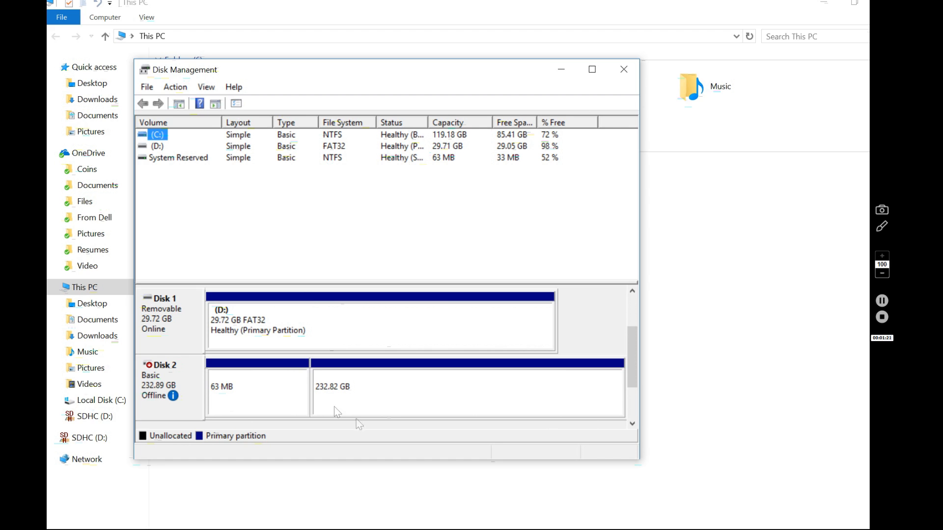
{"action": "mouse_move", "coordinate": [424, 418]}
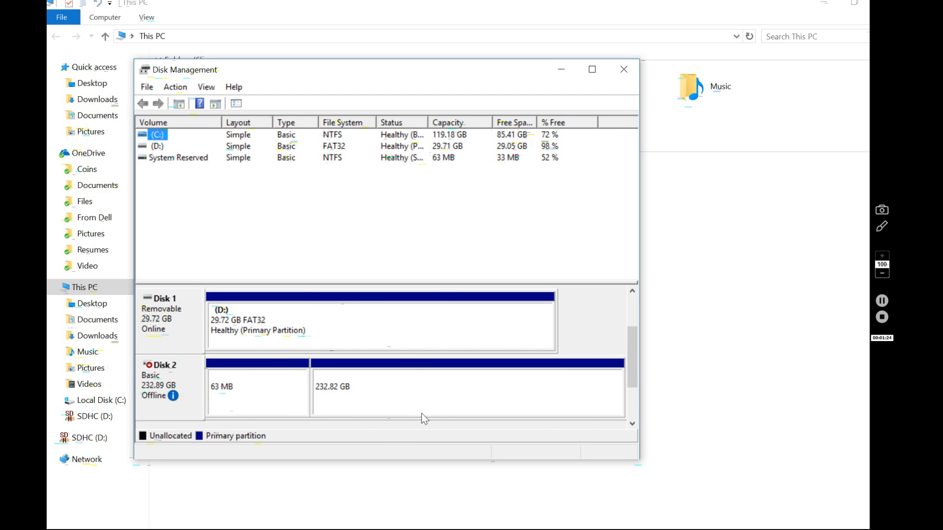